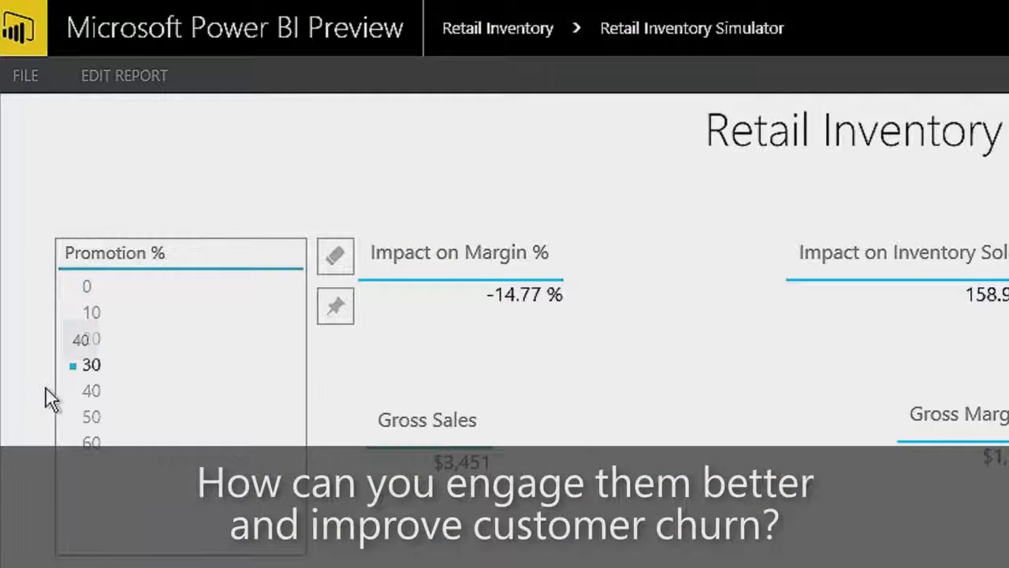
- Pick 30 in the Promotion % slicer of the Retail Inventory Simulator report
click(92, 390)
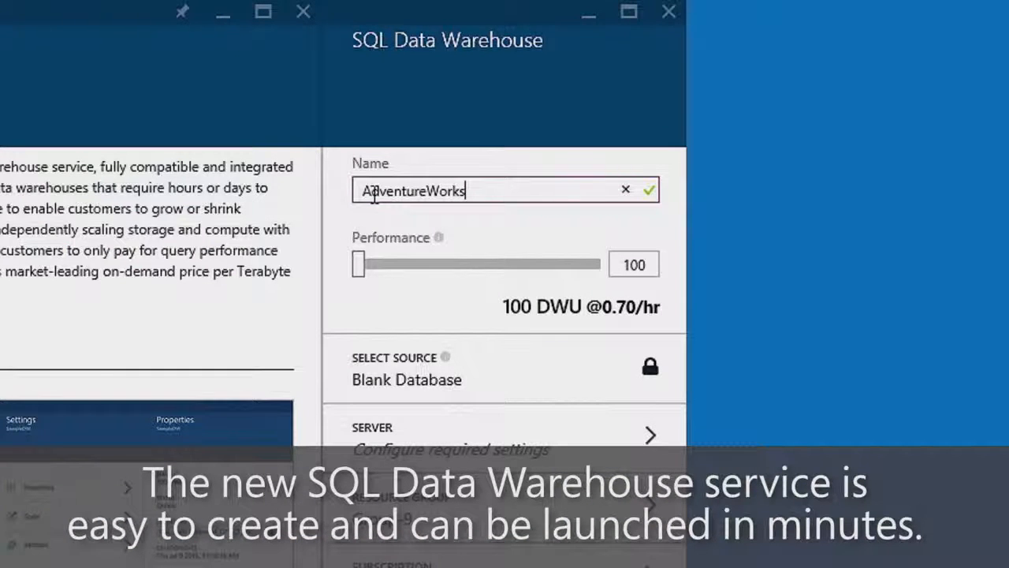
- Finish the warehouse name as AdventureWorksDW, leaving performance at 100 DWU
text(DW)
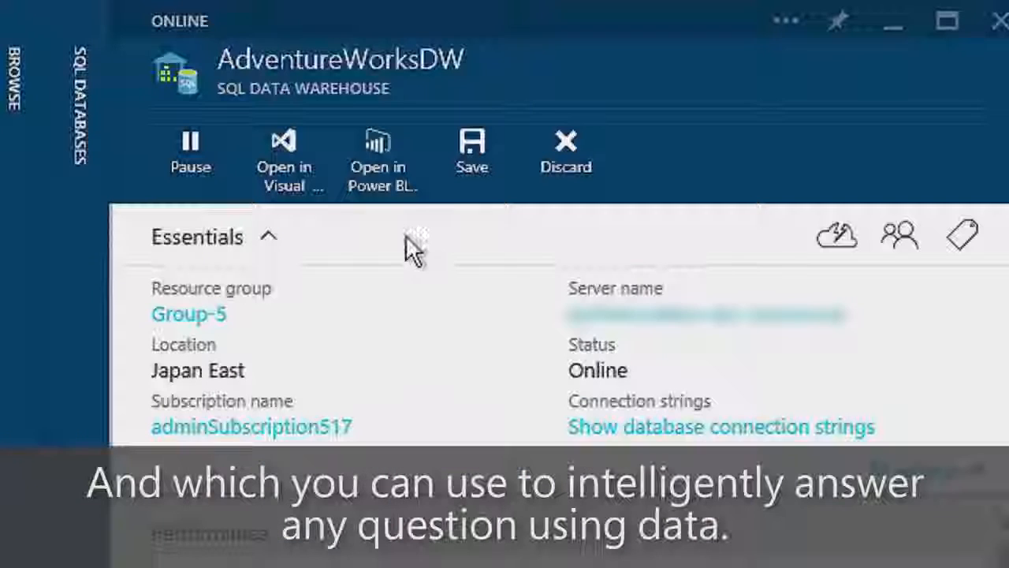
mouse_move(473, 154)
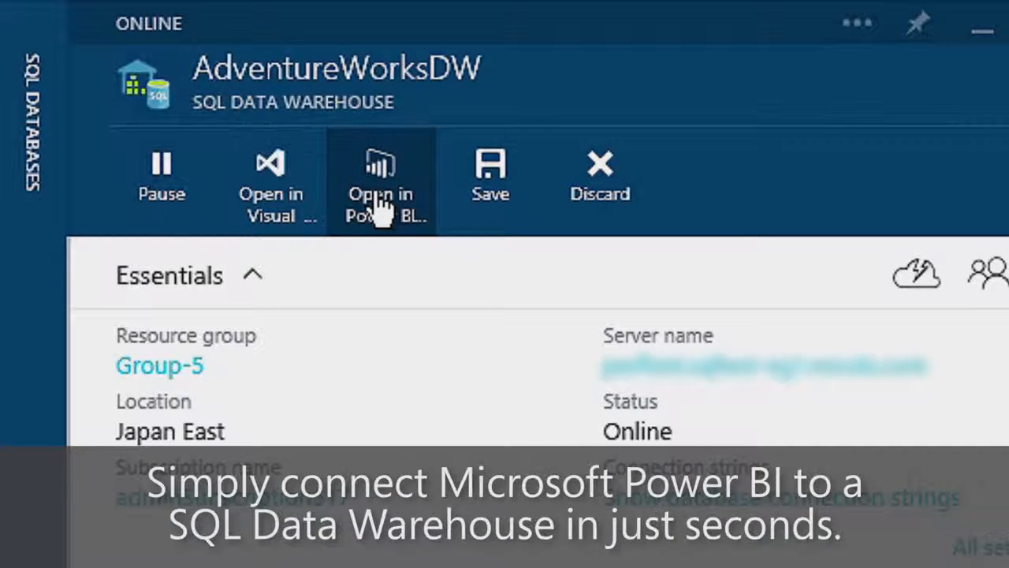
- Launch Power BI from the AdventureWorksDW blade's command bar
click(380, 181)
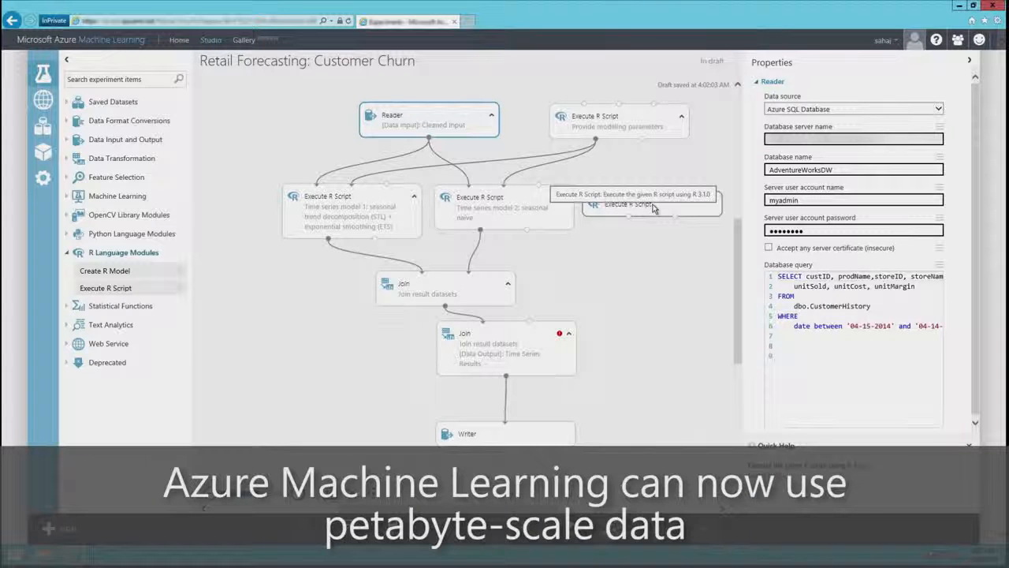
- Select the Execute R Script module to show its R script in Properties
click(651, 204)
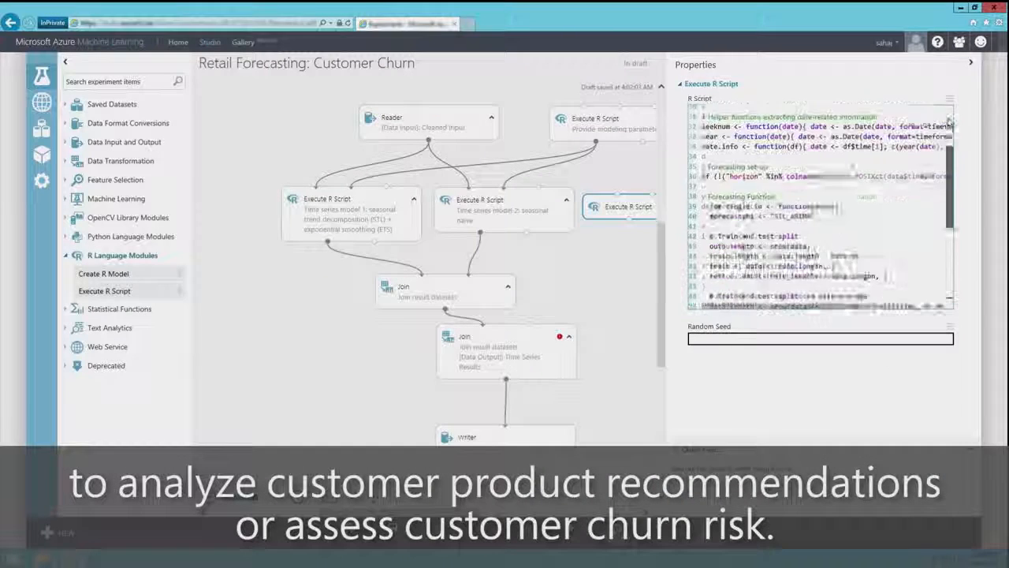
click(628, 206)
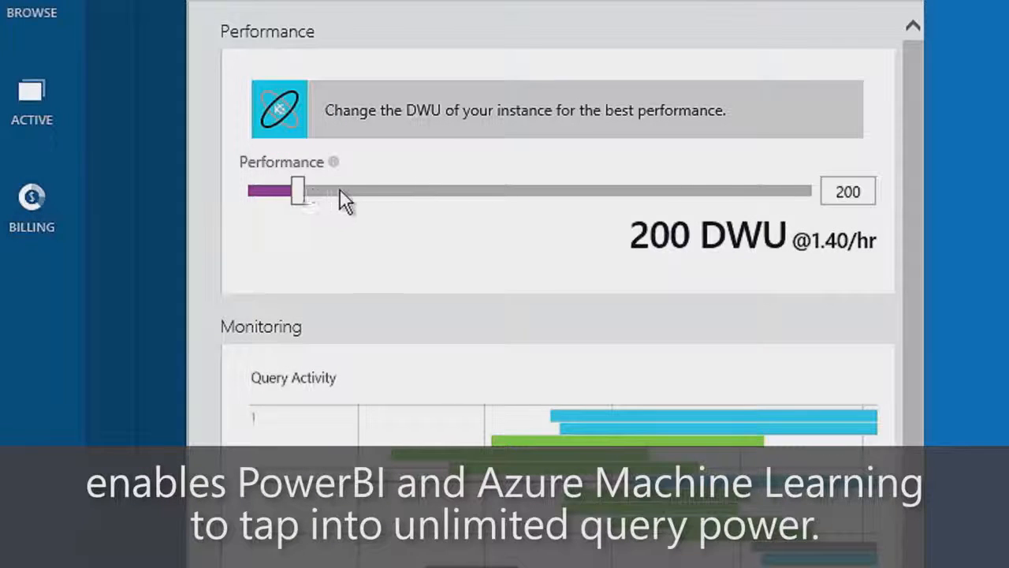
- Drag the Performance slider until it reads 1200 DWU at 8.40/hr
drag(297, 191, 603, 191)
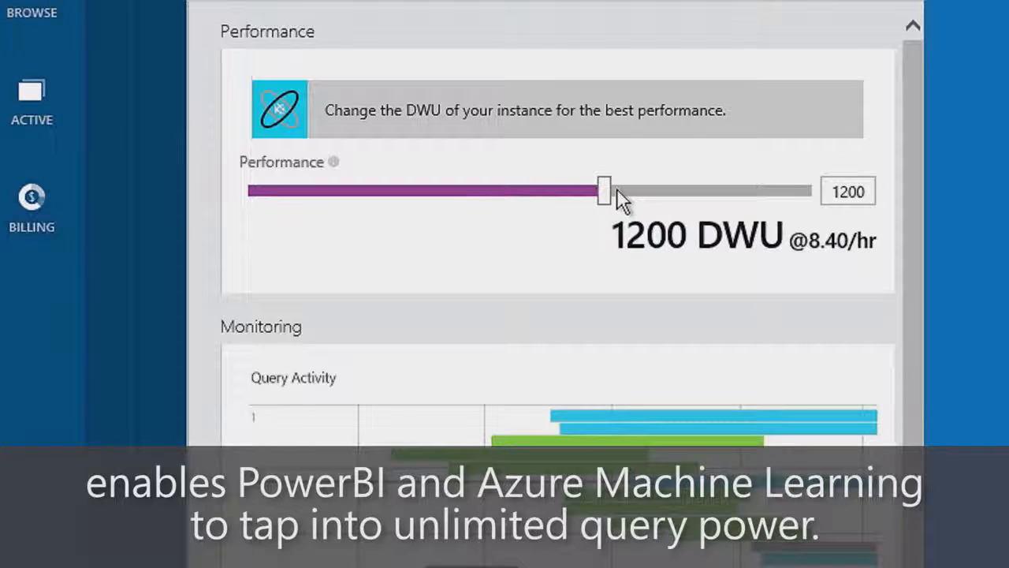